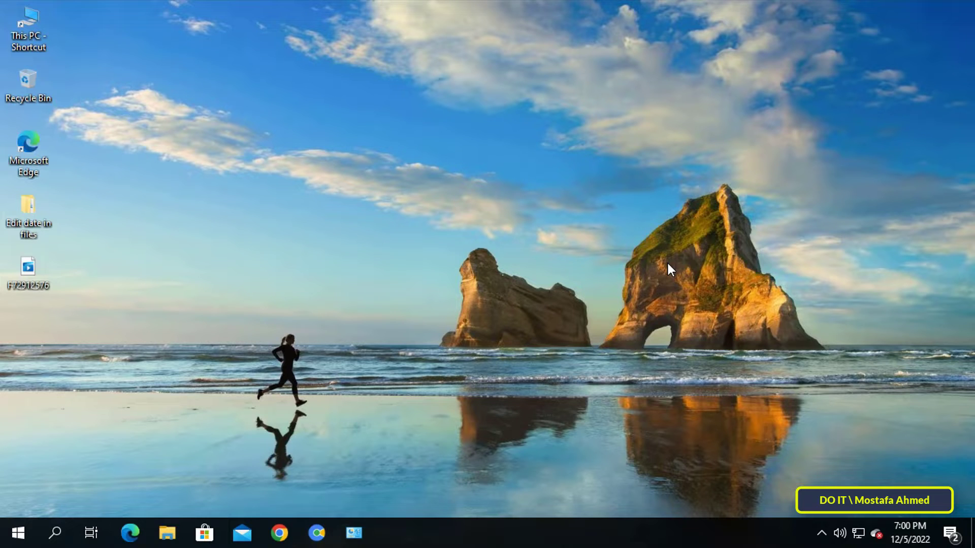
- From the desktop's This PC shortcut, enter C:\Windows and scroll until System32 is visible
left_click(28, 28)
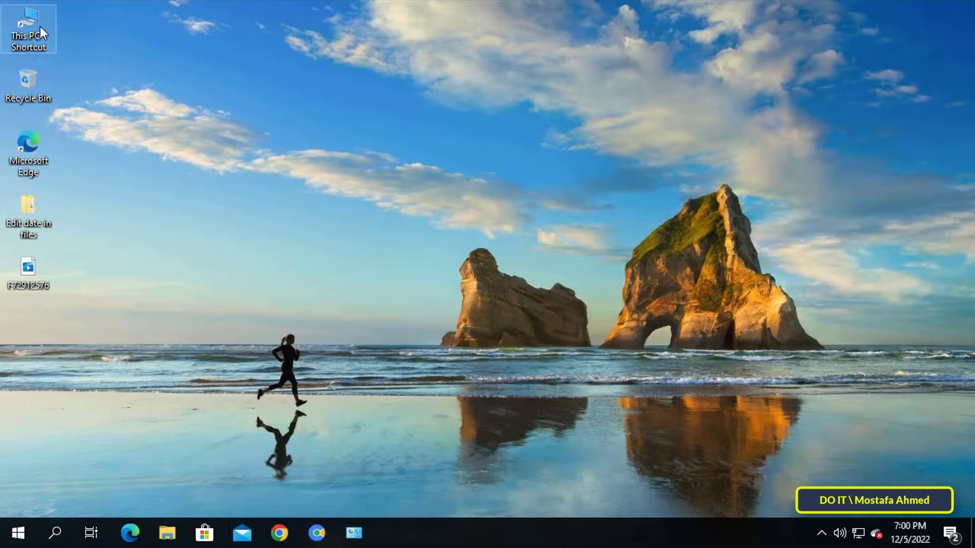
double_click(27, 25)
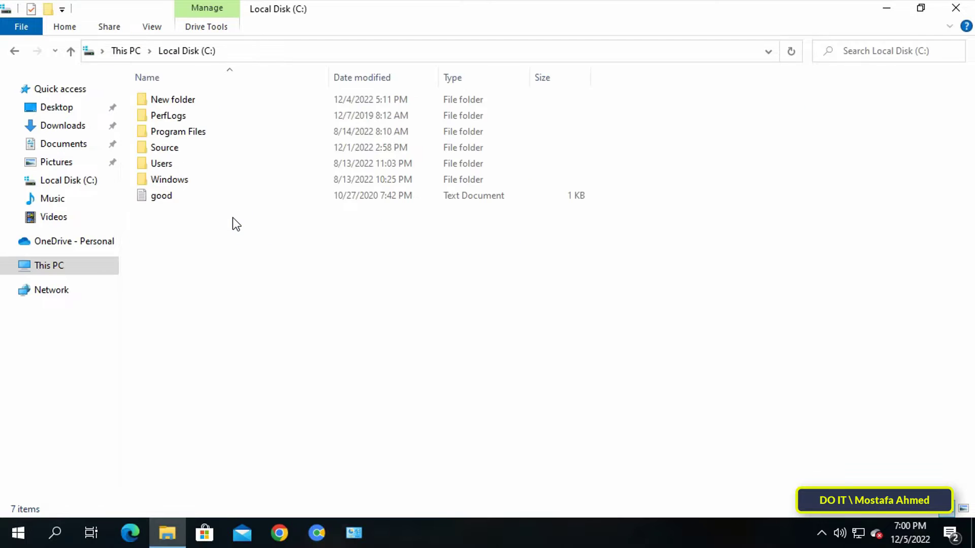
left_click(170, 179)
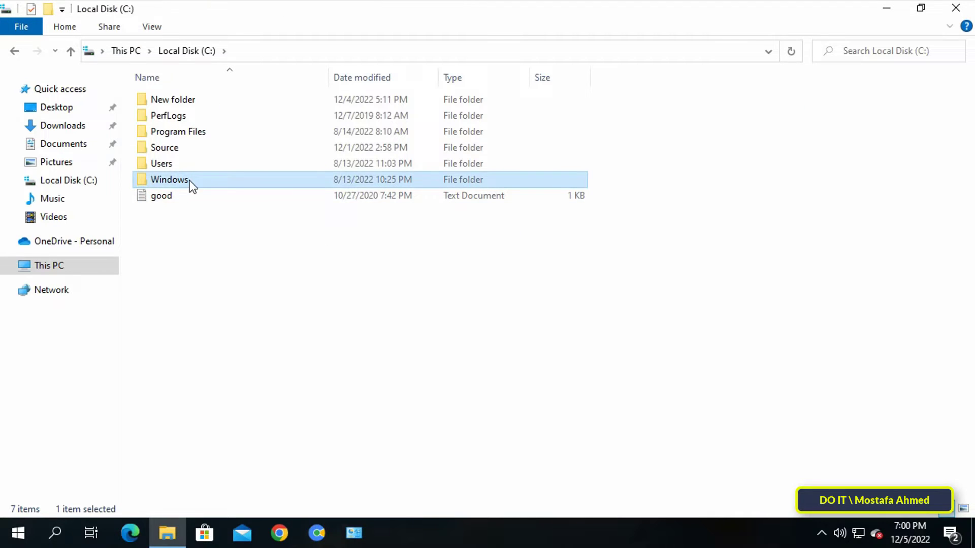
double_click(169, 178)
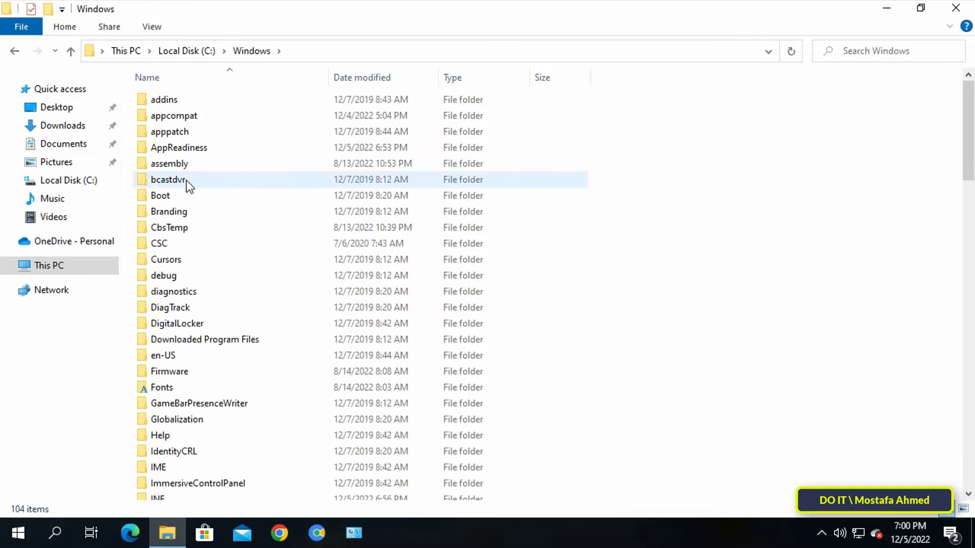
scroll("down", 3)
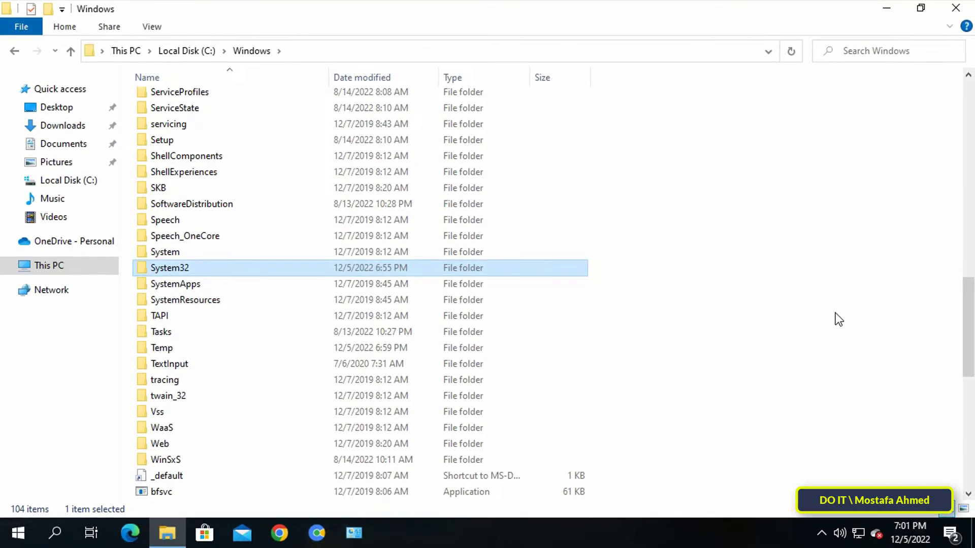
- Enter the System32 folder and scroll through its 4,585 folders and DLL files
double_click(169, 267)
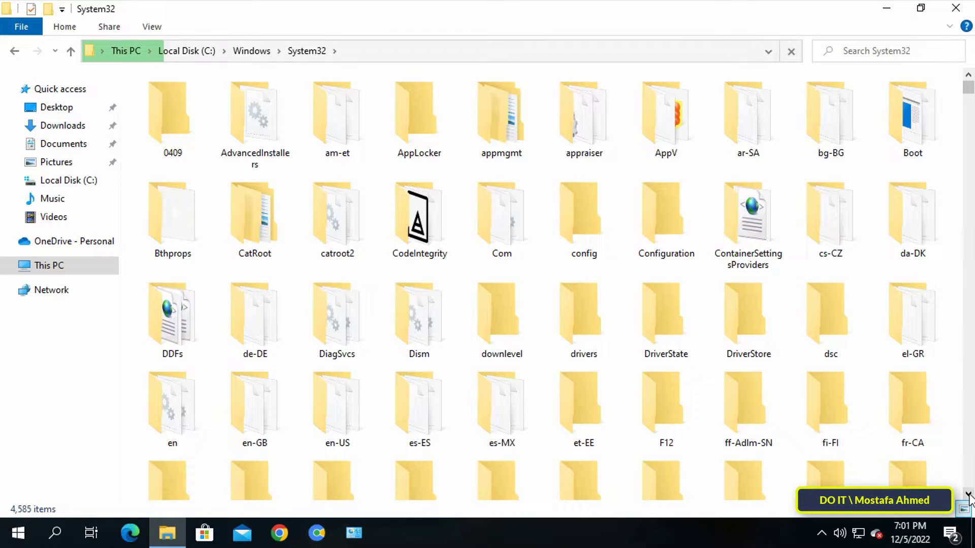
scroll("down", 3)
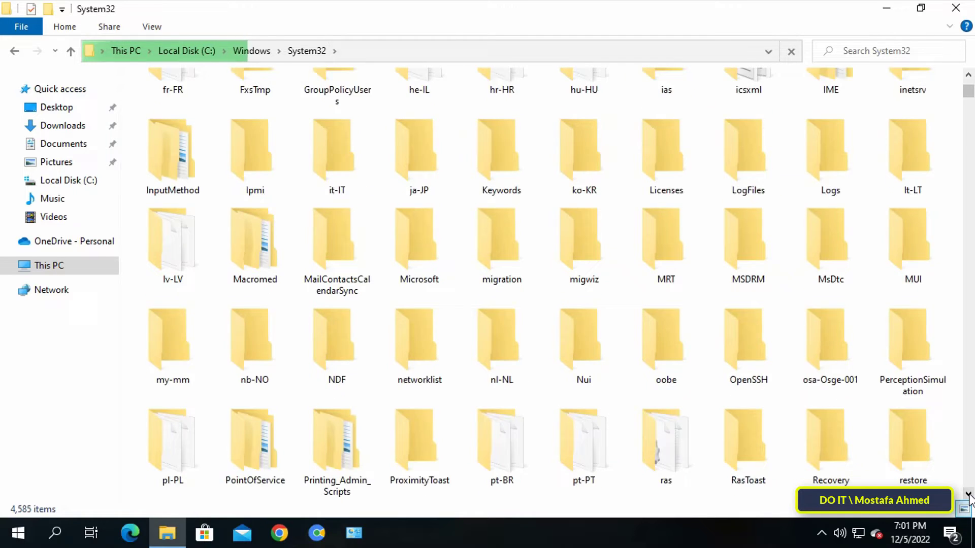
scroll("down", 3)
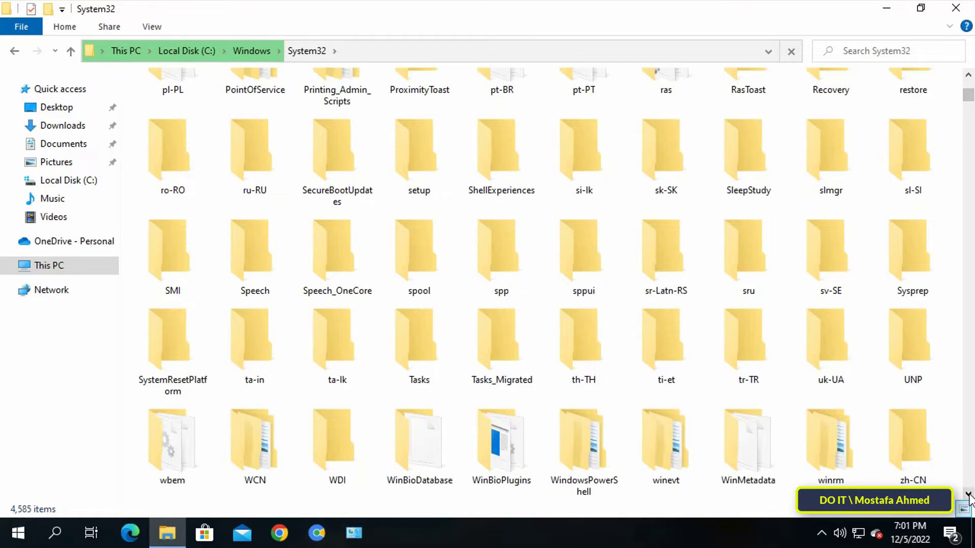
scroll("up", 3)
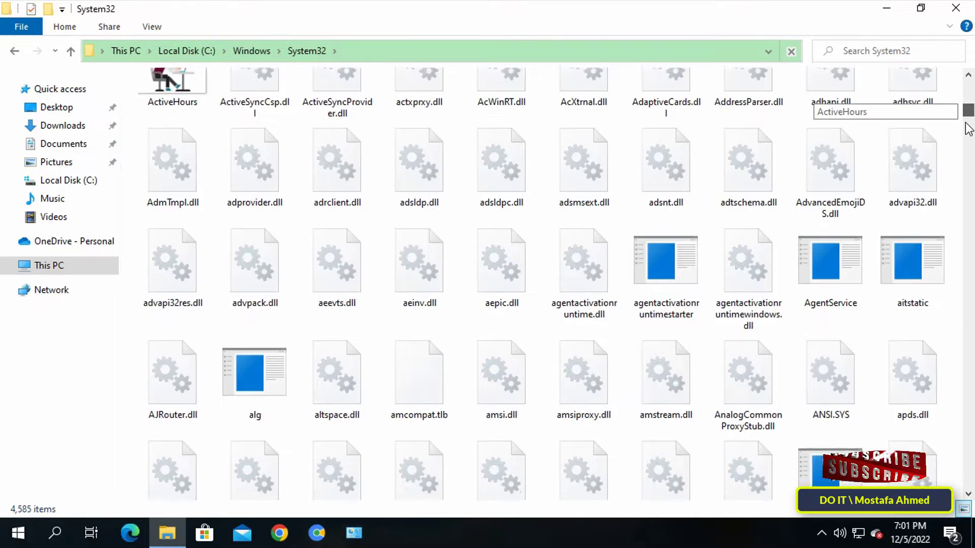
scroll("down", 3)
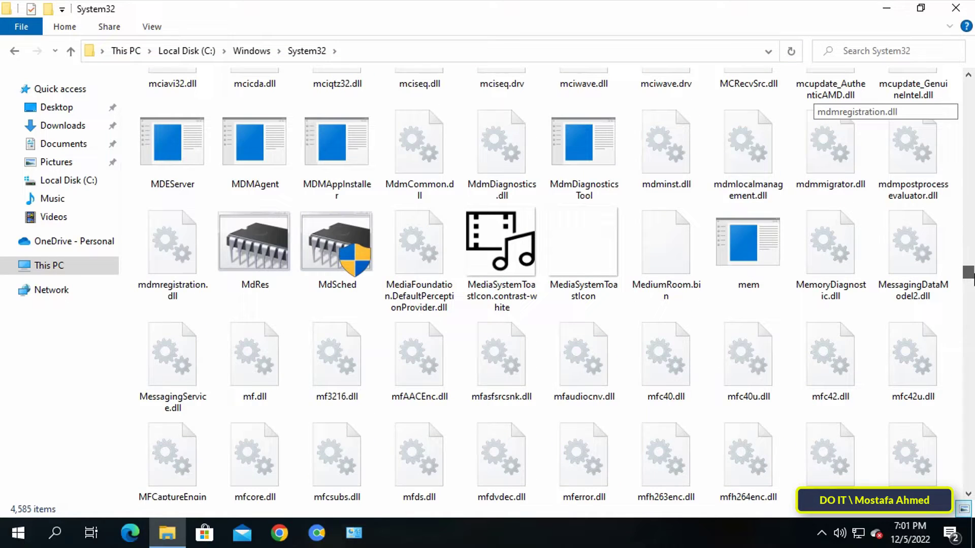
scroll("down", 3)
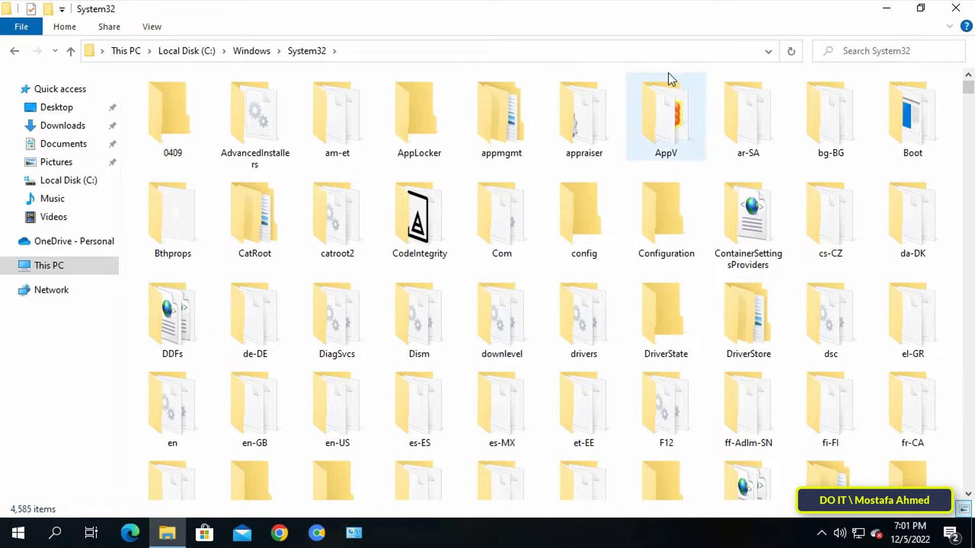
mouse_move(694, 146)
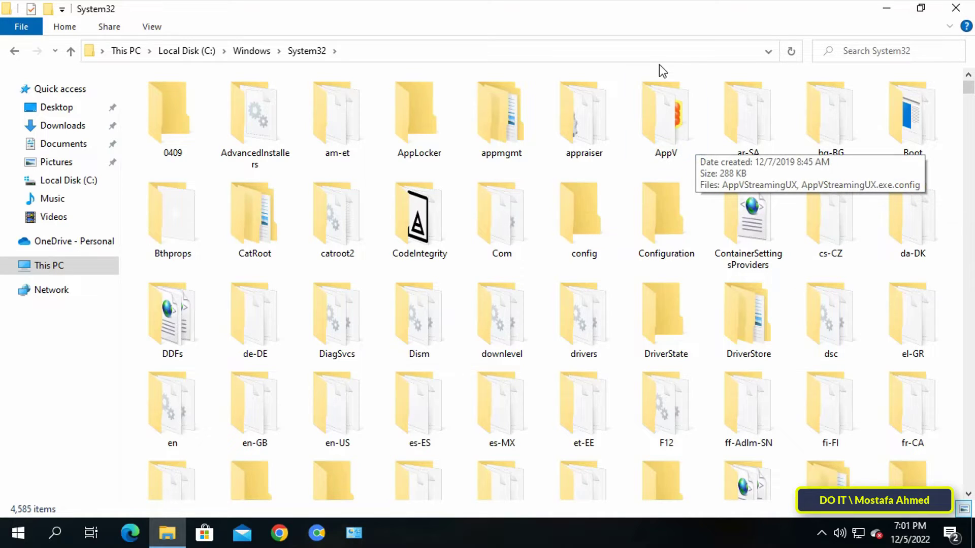
mouse_move(695, 58)
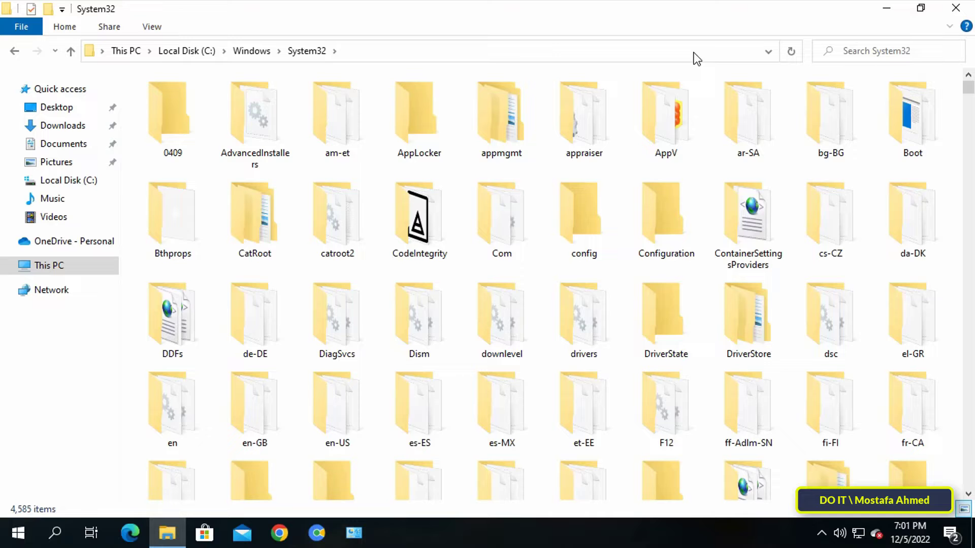
- Enter c:\windows\system32 in the Run dialog and confirm to open that folder
left_click(436, 50)
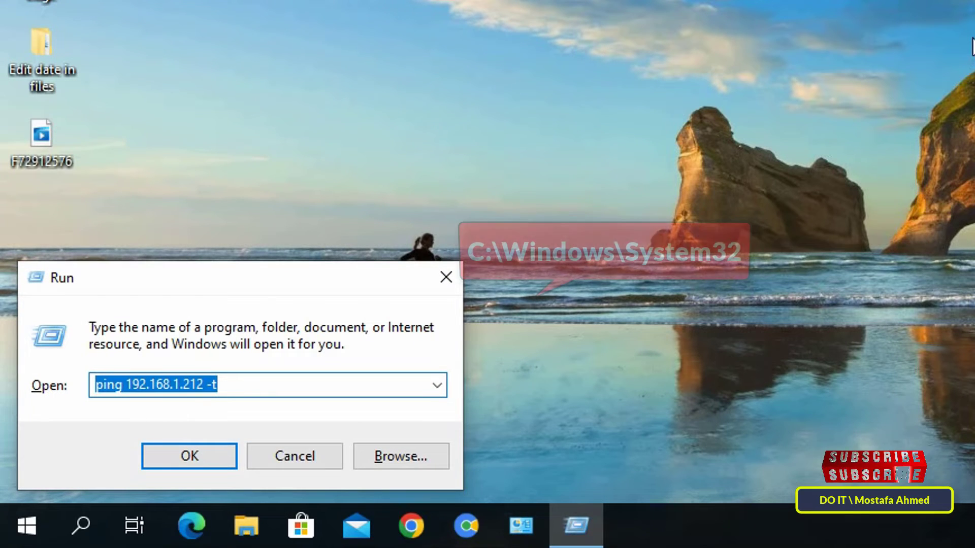
type("c:\\")
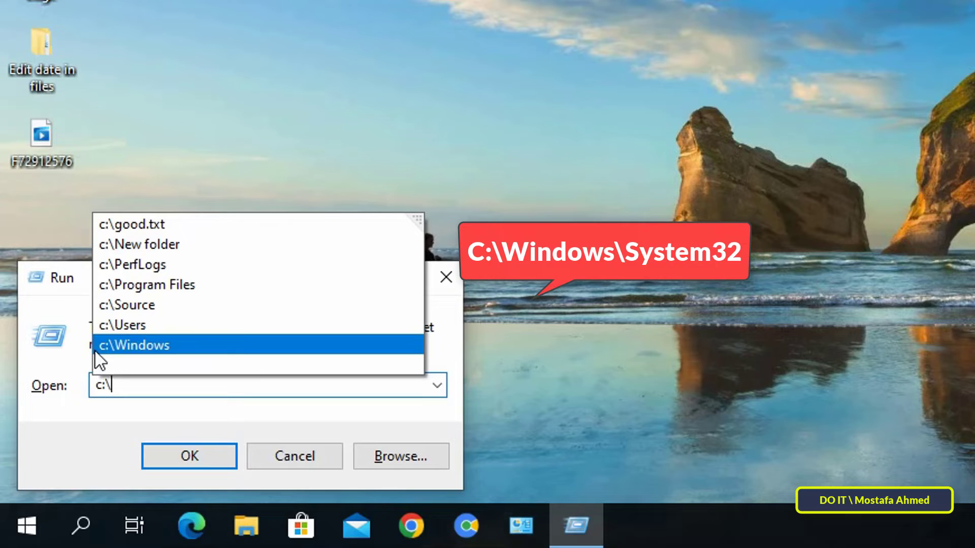
type("windows\\")
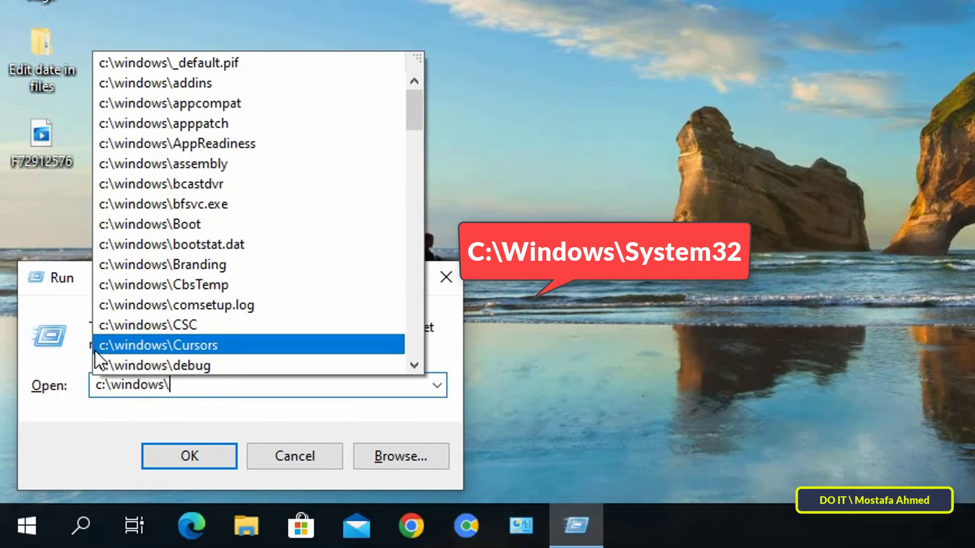
type("system32")
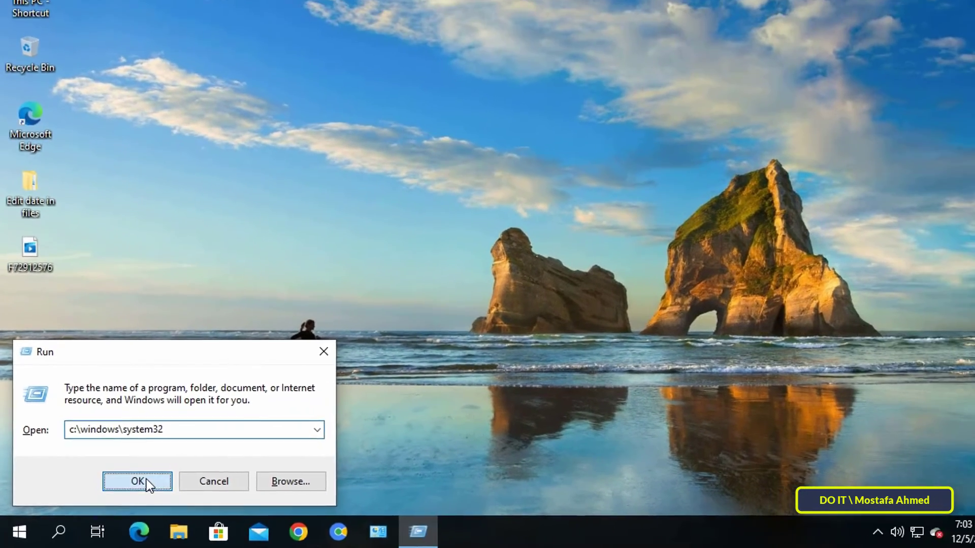
left_click(137, 482)
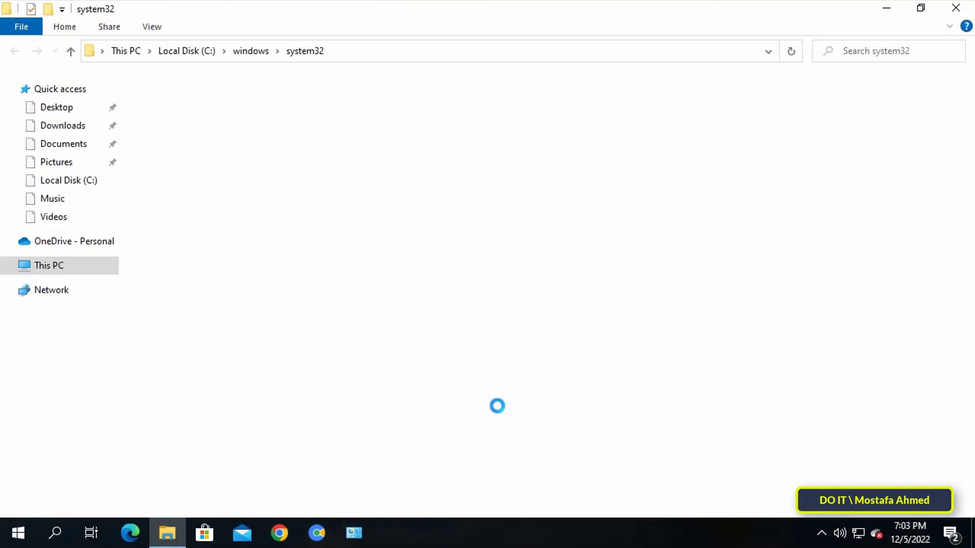